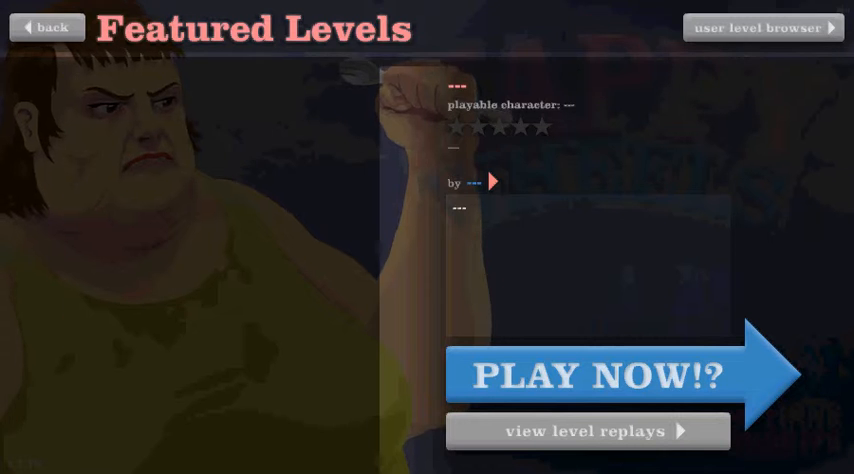
Leave Featured Levels and bring up the browser of user-submitted levels.
left_click(46, 28)
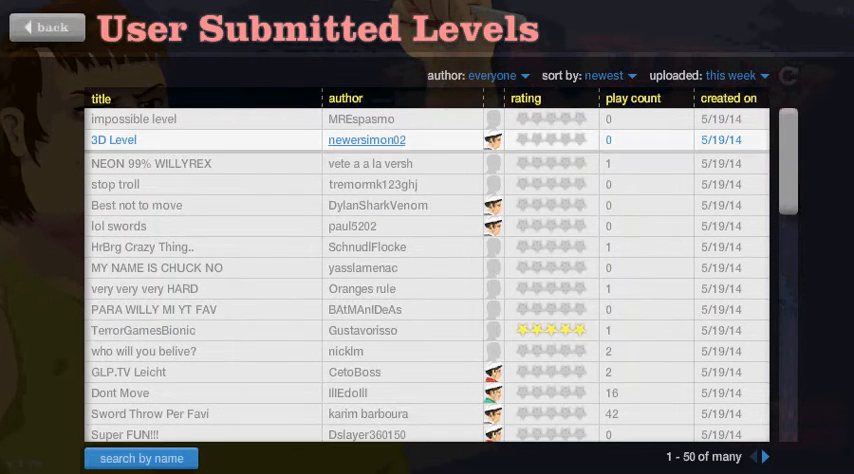
left_click(112, 140)
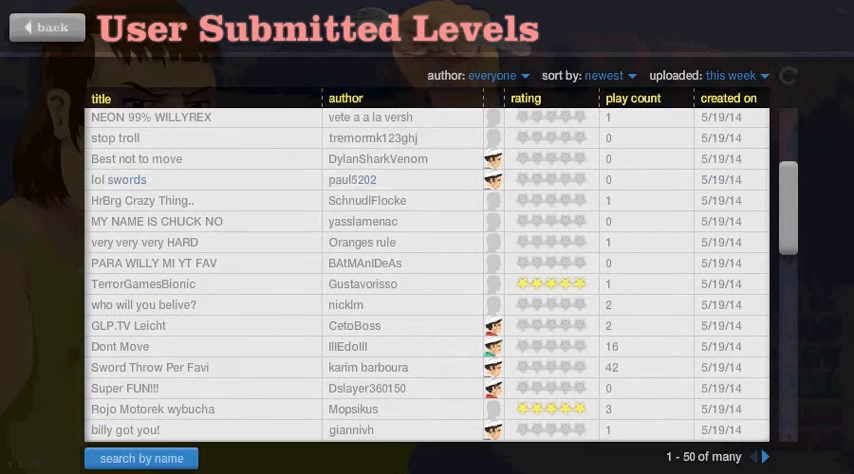
Play the level lol swords briefly, then exit back to the user level list.
left_click(118, 180)
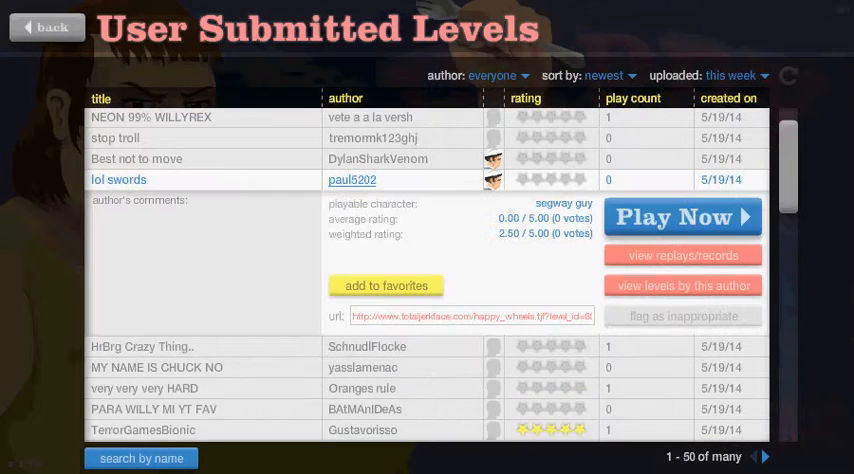
left_click(682, 216)
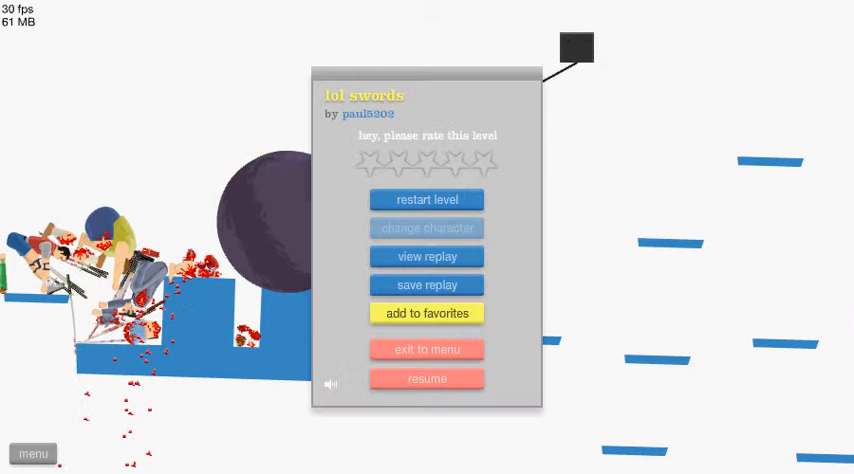
left_click(428, 348)
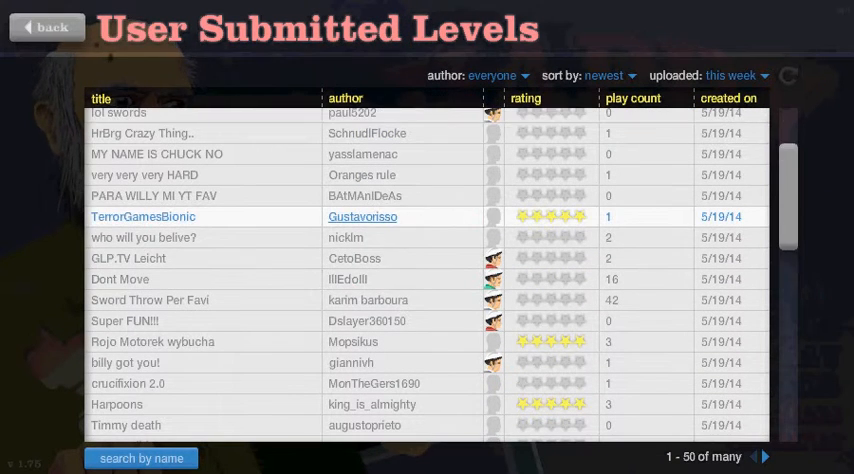
Expand the details of TerrorGamesBionic and look further down the list.
left_click(144, 216)
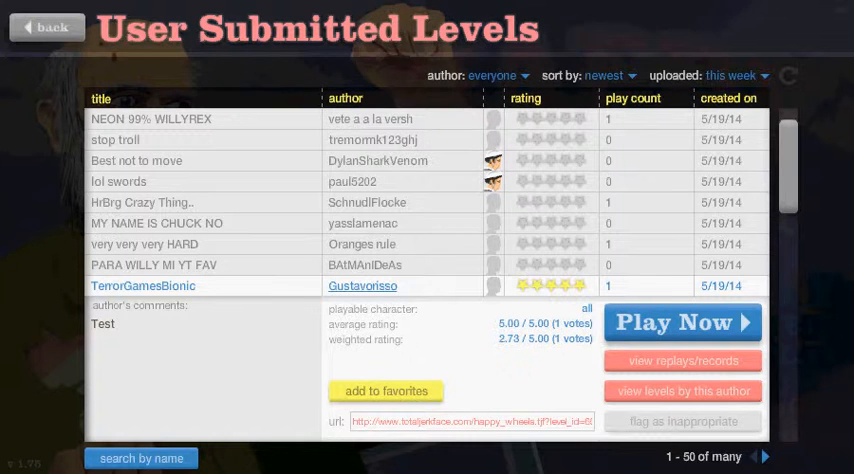
scroll("down", 3)
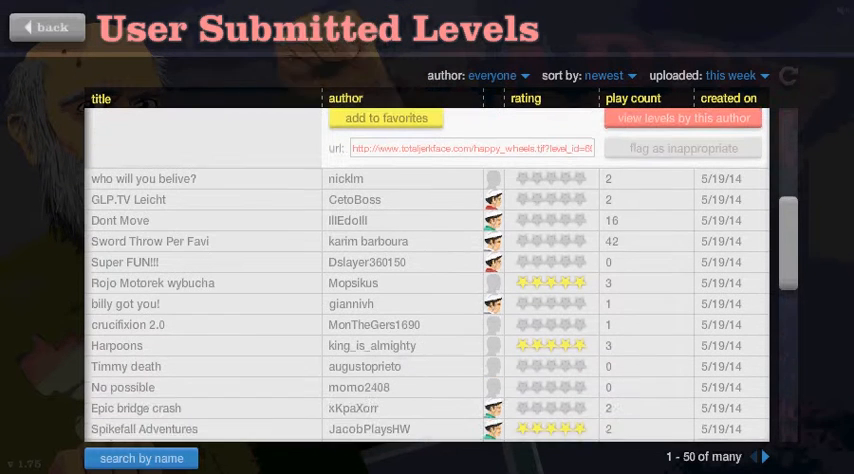
Load the level Sword Throw Per Favi via Play Now so it is ready to play.
left_click(150, 240)
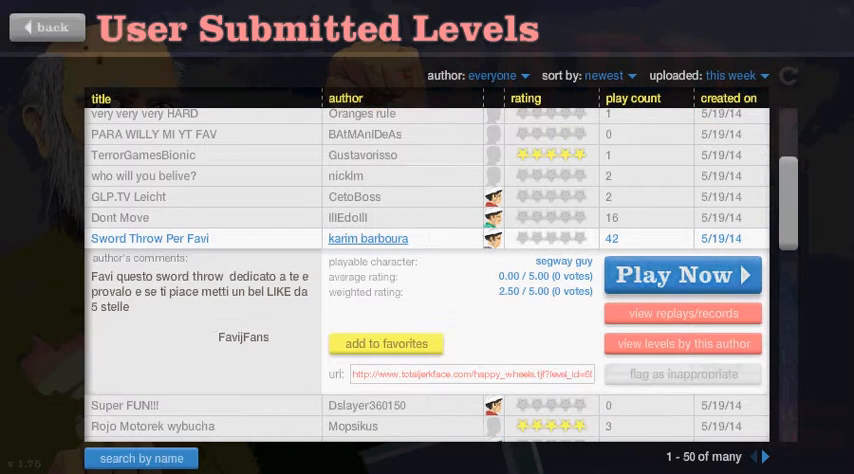
left_click(682, 276)
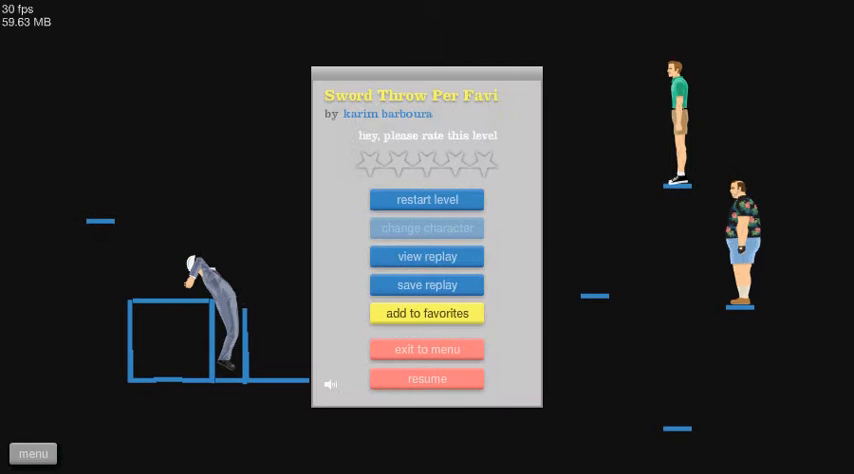
left_click(428, 378)
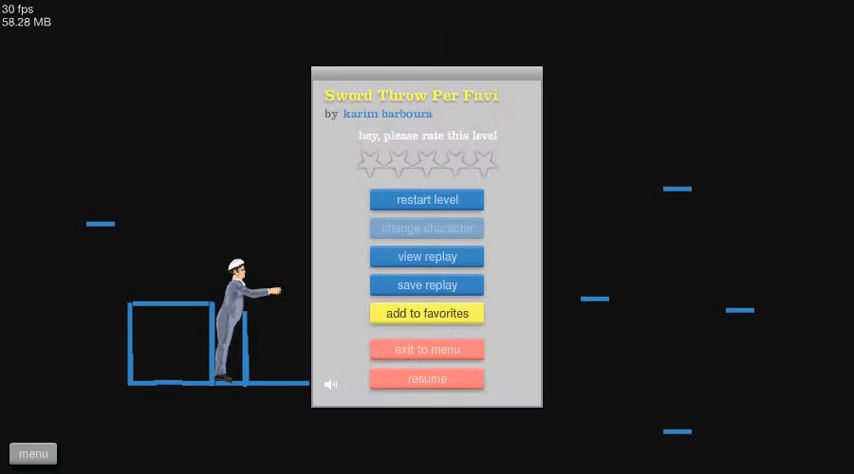
left_click(428, 348)
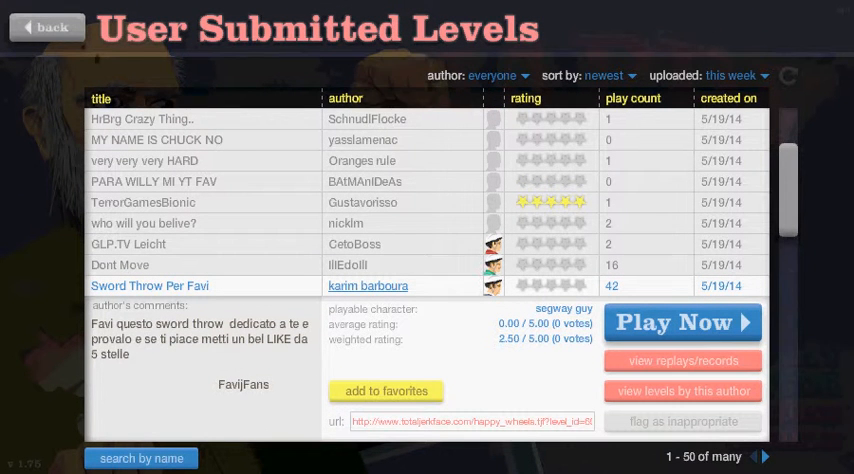
Move down the newest user levels to reach the row titled No possible.
scroll("down", 3)
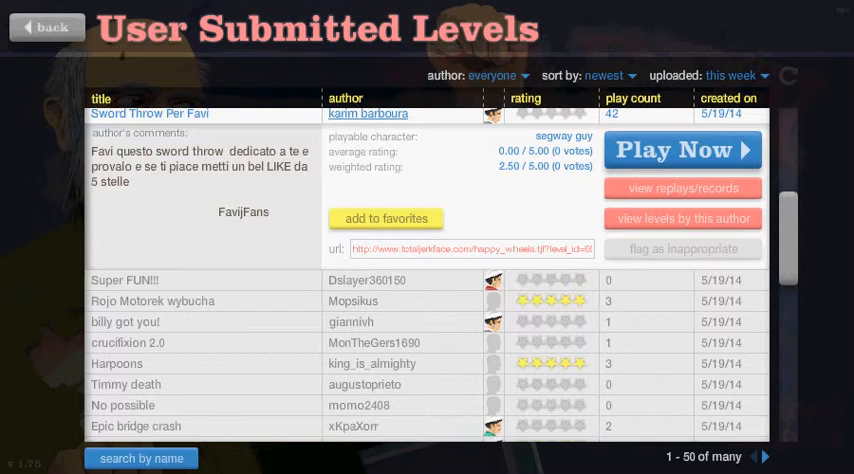
scroll("down", 3)
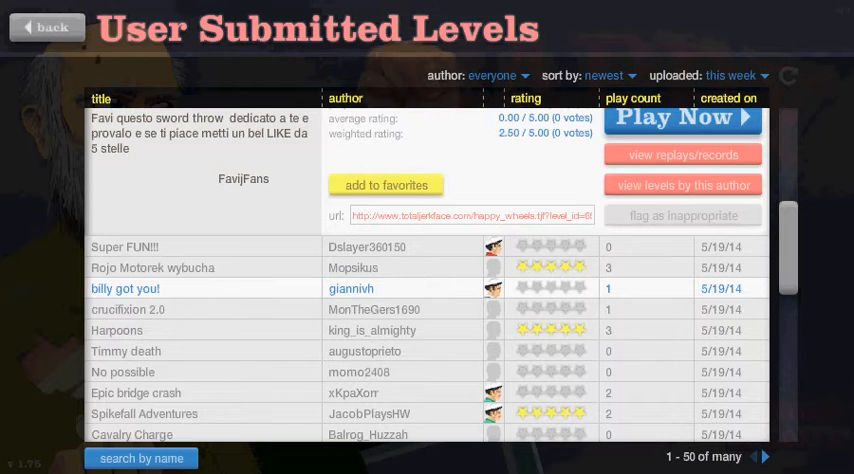
scroll("down", 3)
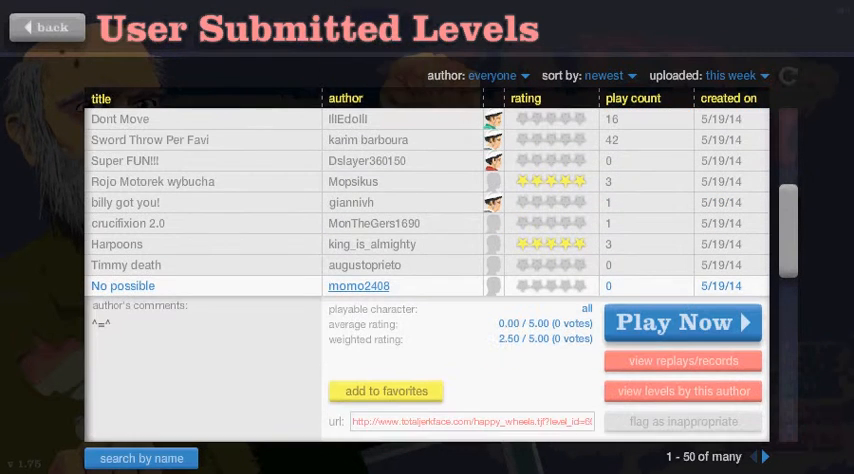
Play No possible briefly, exit to the level list and look further down.
left_click(680, 322)
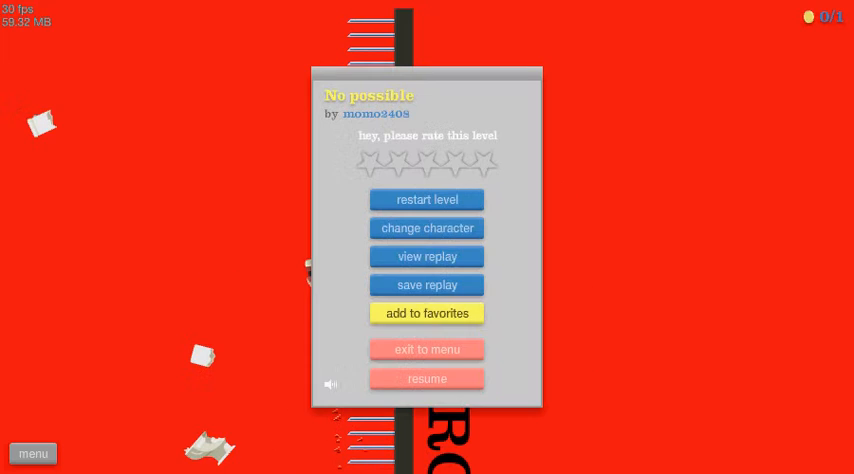
left_click(426, 348)
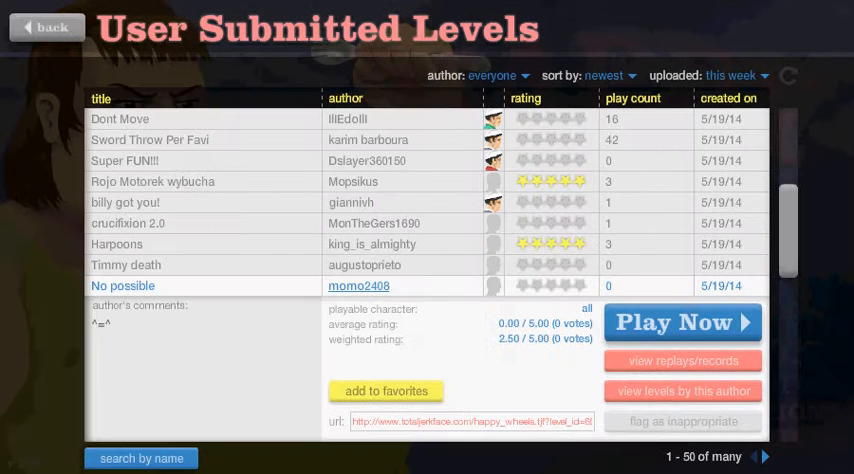
scroll("down", 3)
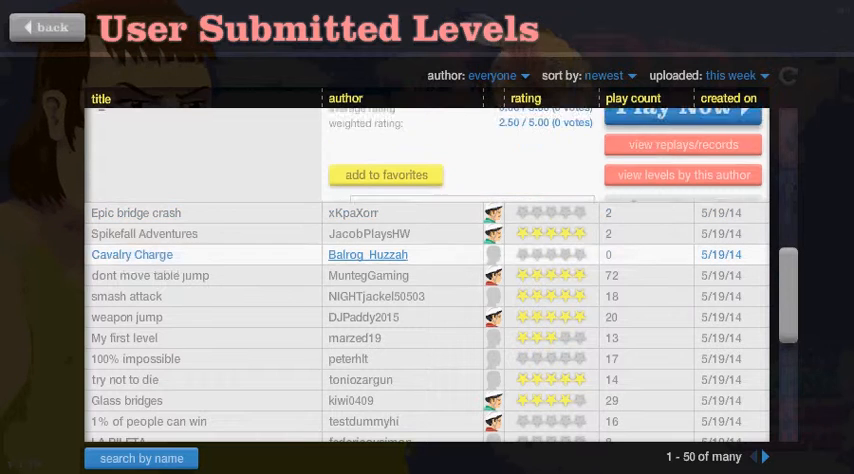
Start Spikefall Adventures and reach the finish for a 5.77-second victory.
left_click(684, 110)
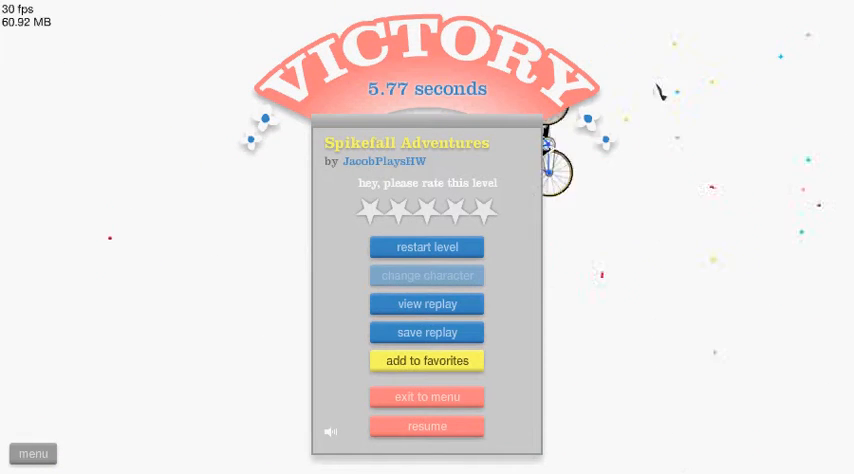
Exit the won Spikefall Adventures level and find weapon jump further down the list.
left_click(426, 396)
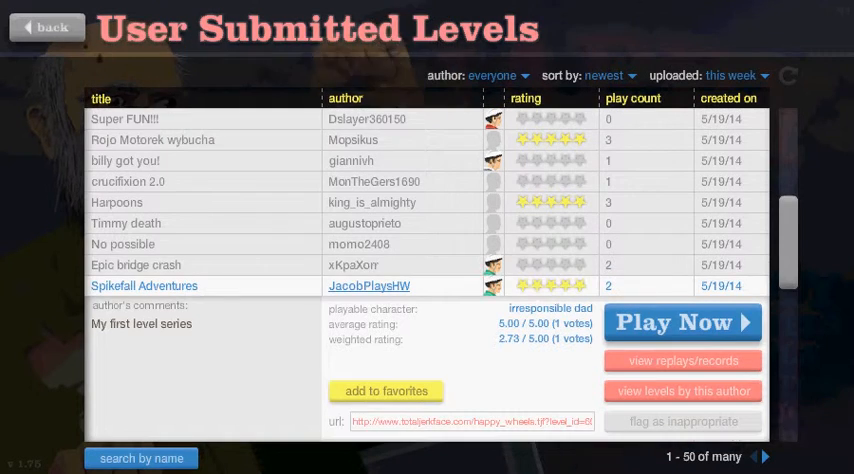
scroll("down", 3)
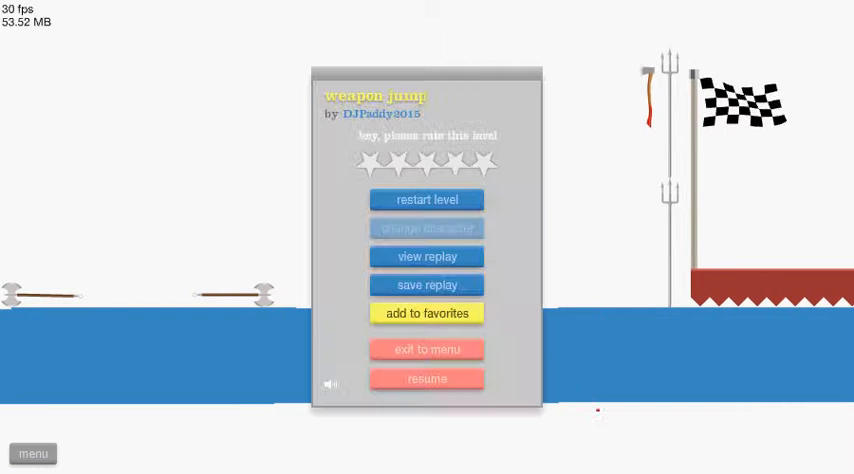
Restart weapon jump for another attempt, then exit back to the user level list.
left_click(428, 378)
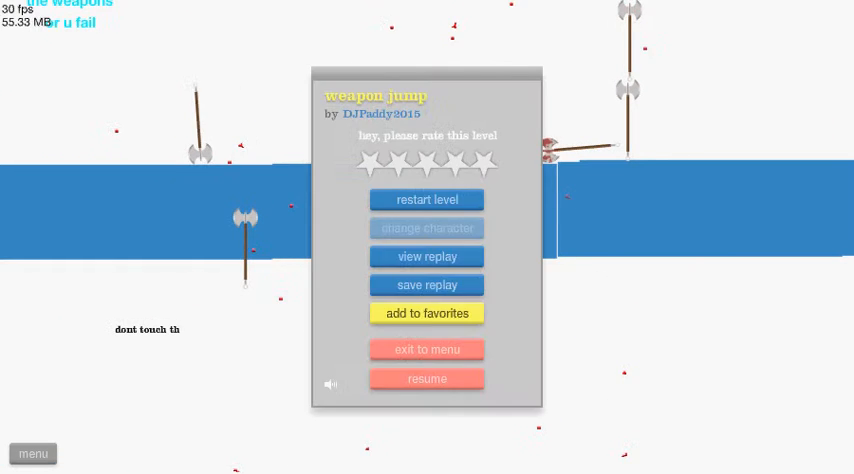
left_click(426, 378)
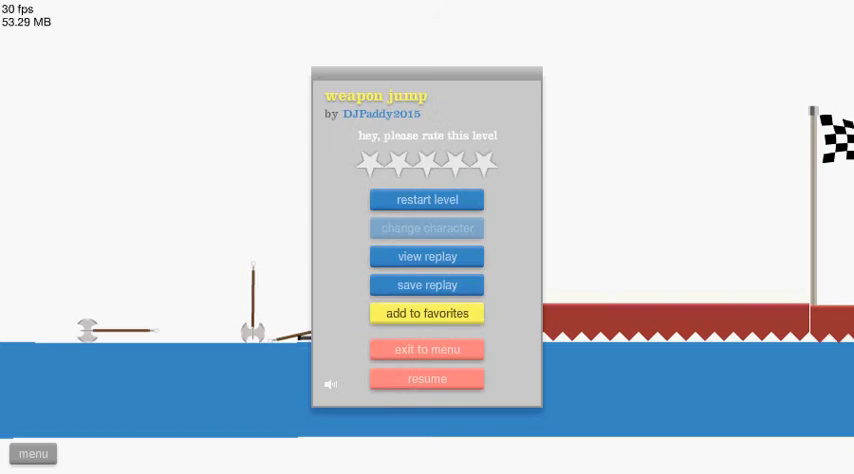
left_click(428, 378)
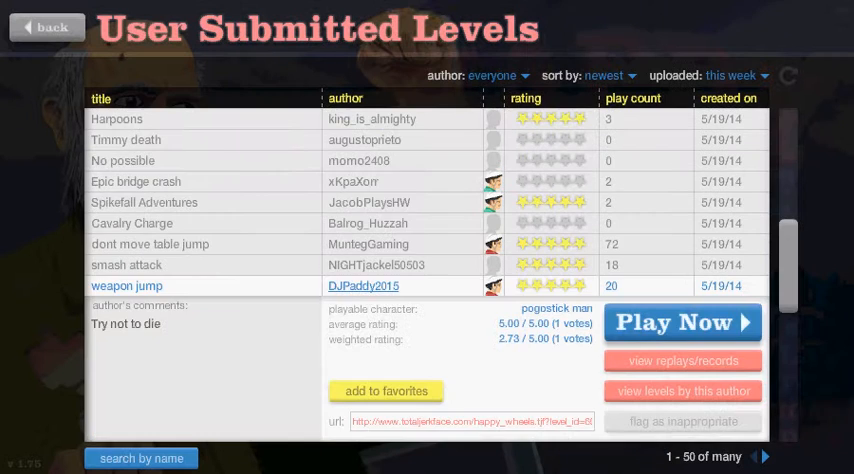
Find '1% of people can win' further down and start playing it.
scroll("down", 3)
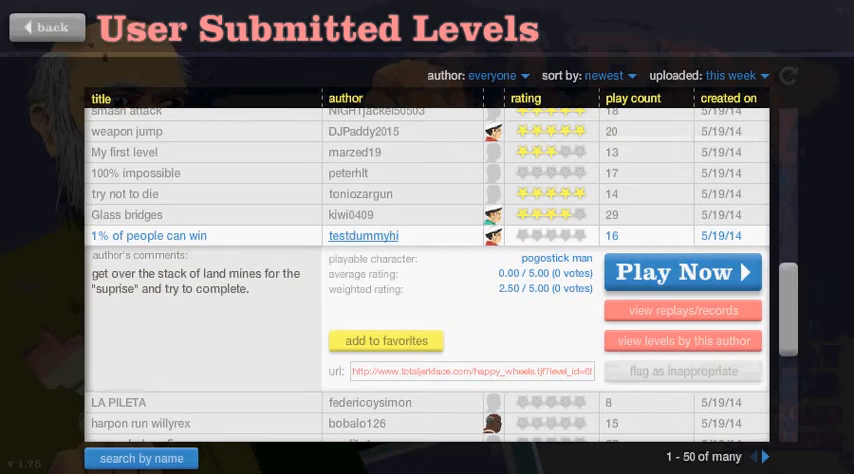
left_click(680, 272)
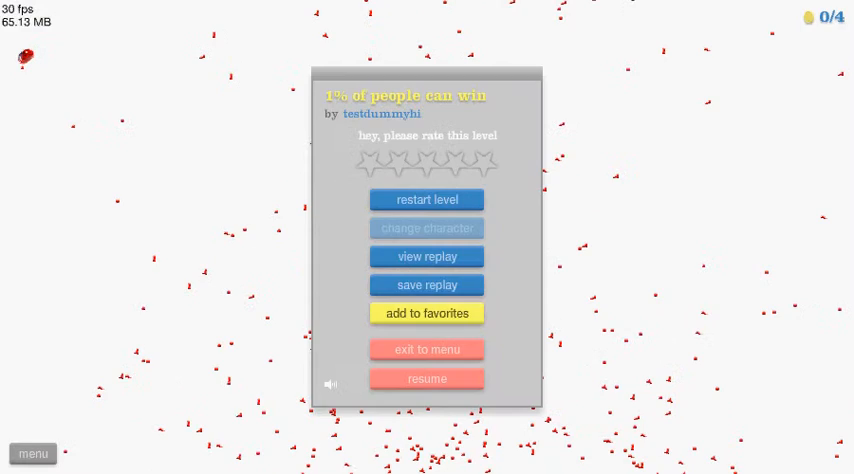
Restart the '1% of people can win' level and collect tokens until the counter reads 2/4.
left_click(428, 378)
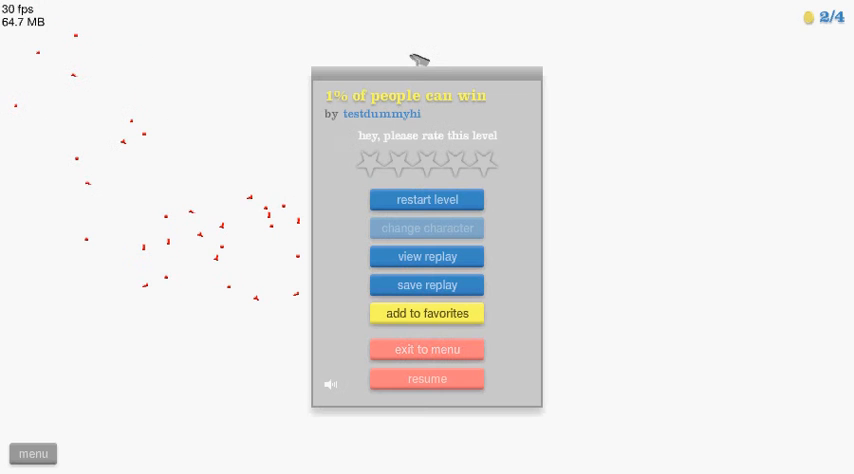
Exit to the level list, expand 'Bottle run!' details and launch it with Play Now.
left_click(428, 348)
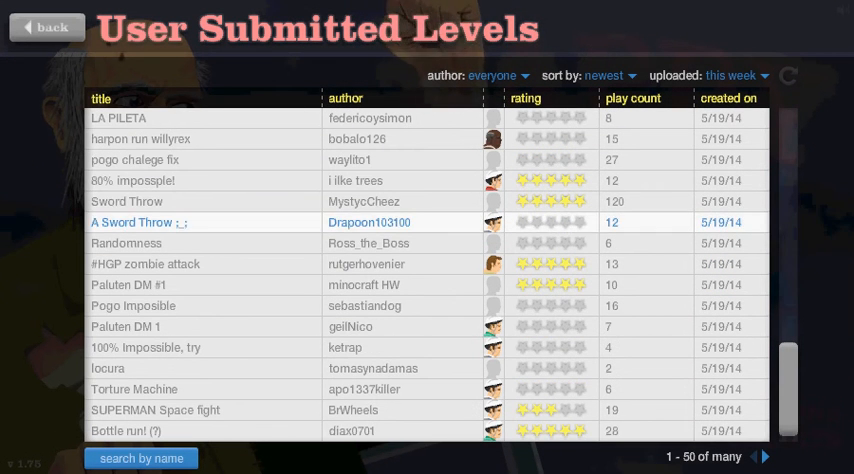
left_click(134, 388)
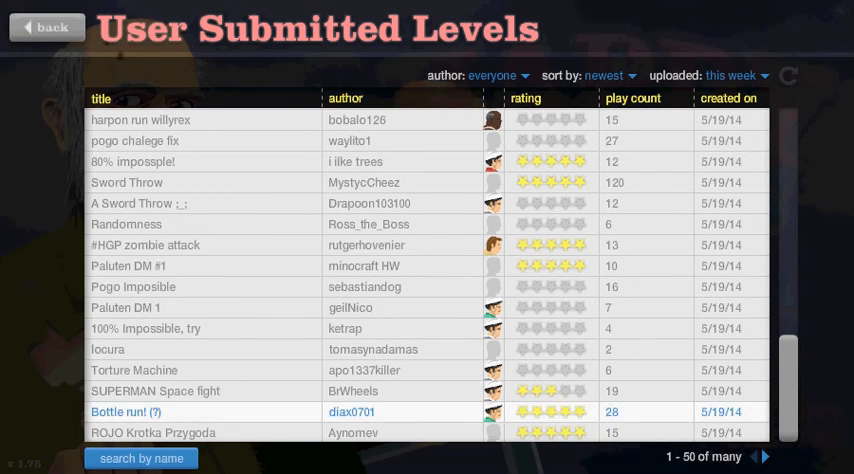
left_click(126, 412)
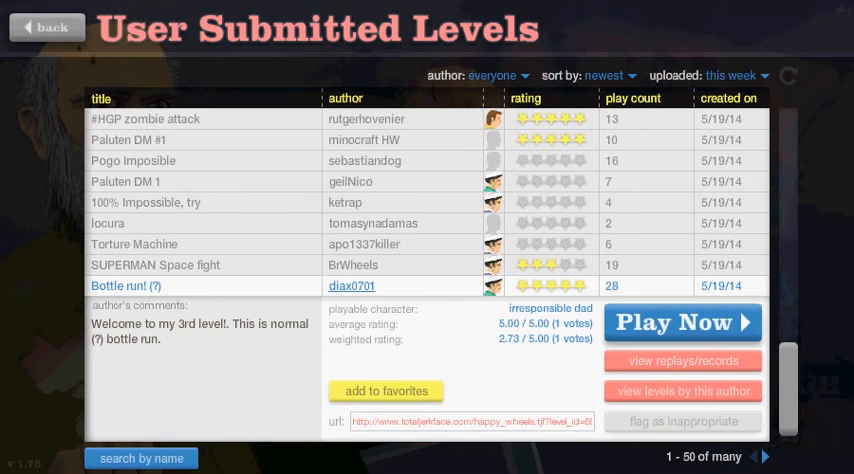
left_click(682, 322)
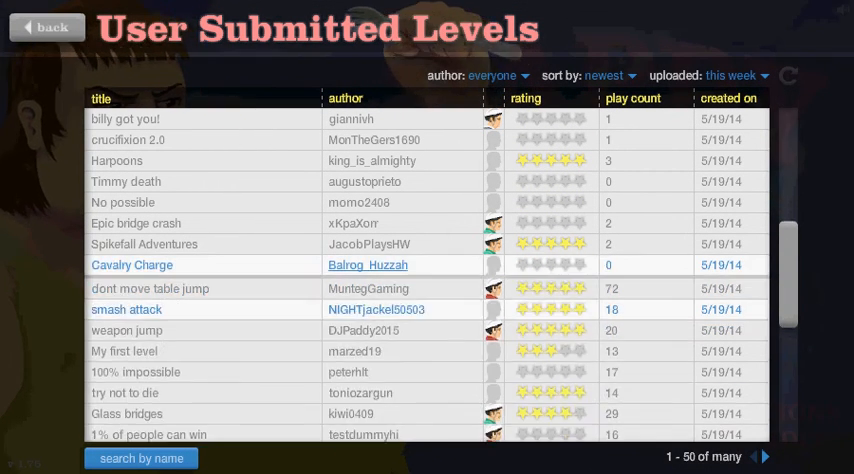
Select 'Cavalry Charge' from the list and start the horse-rider-versus-swordsmen level.
left_click(132, 264)
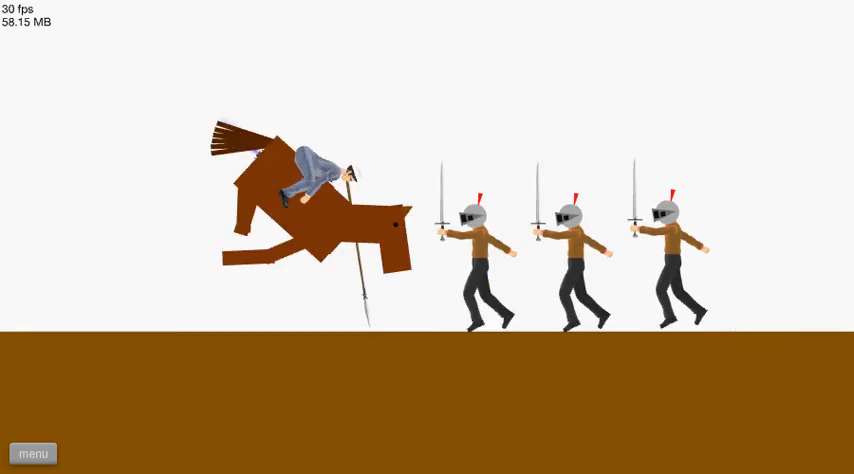